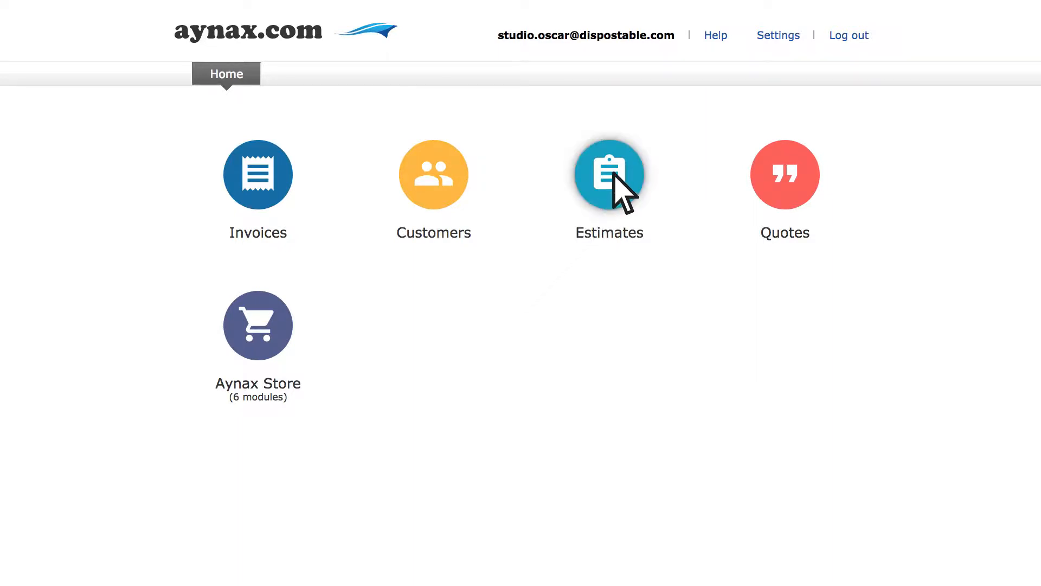
# Open the Estimates section from the Home dashboard.
pyautogui.click(609, 175)
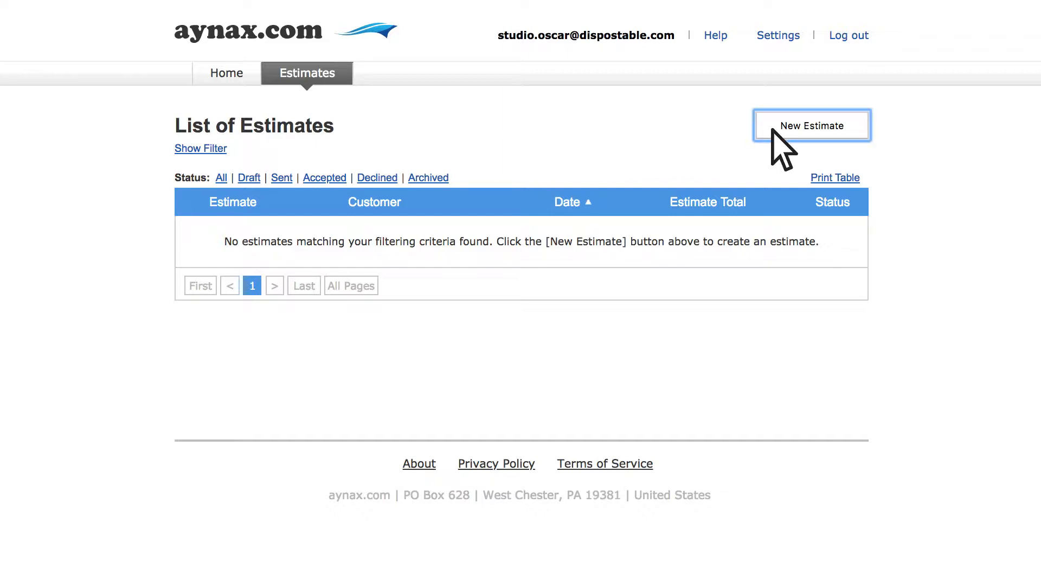
pyautogui.click(810, 125)
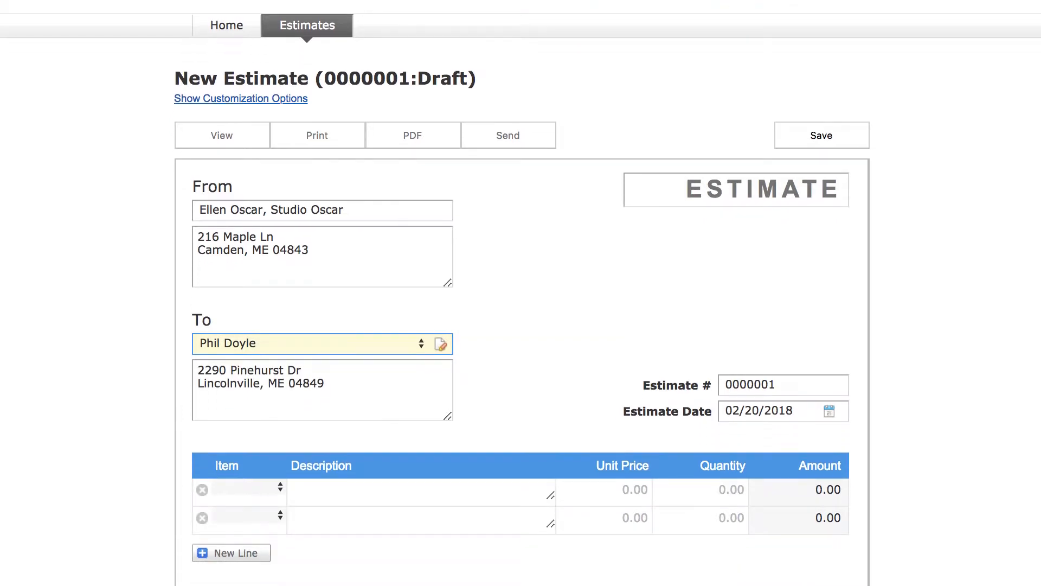
pyautogui.scroll(-3)
pyautogui.write('1')
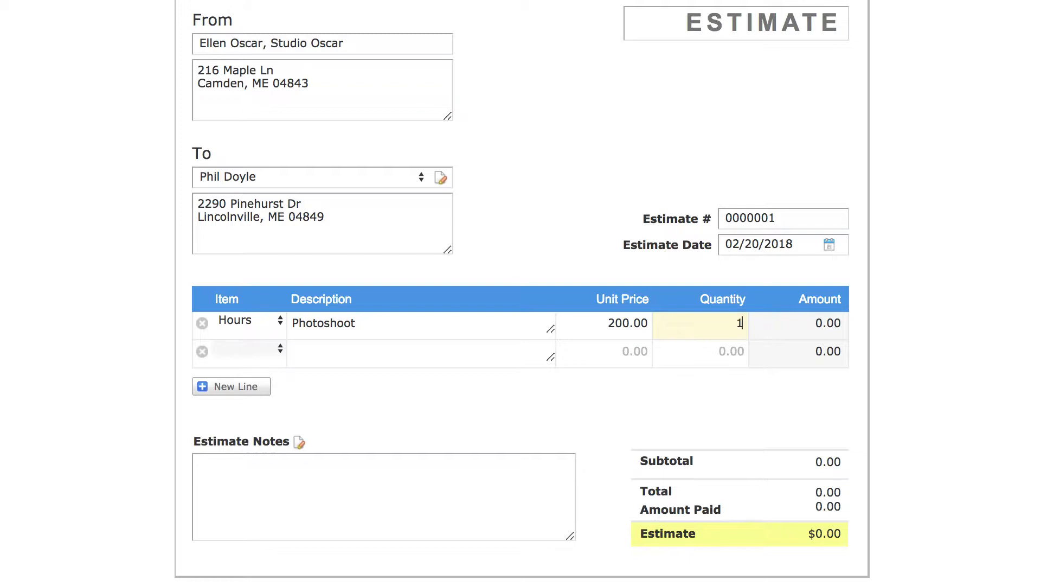
pyautogui.write('Time estimate')
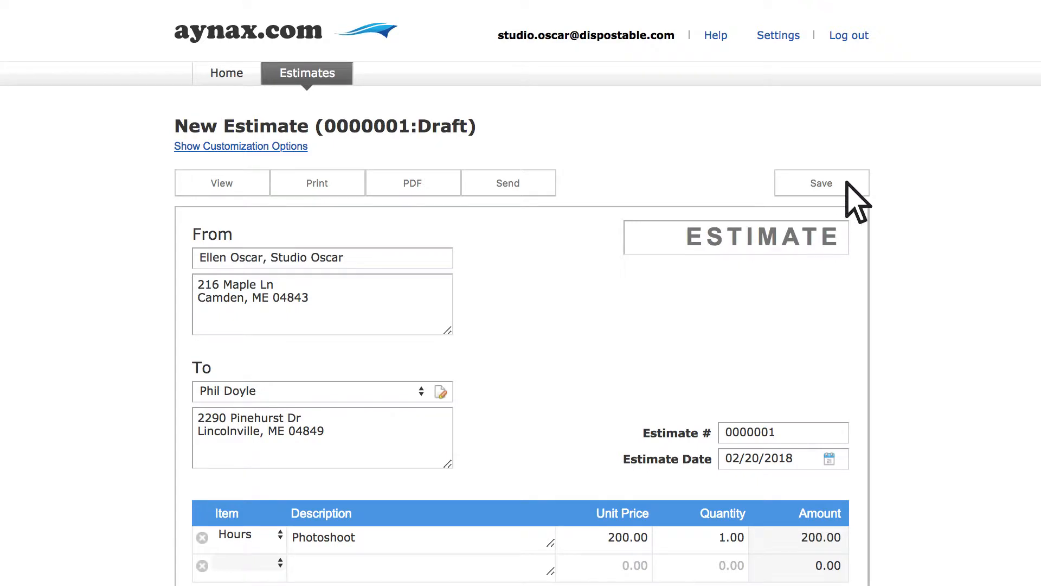
pyautogui.click(822, 183)
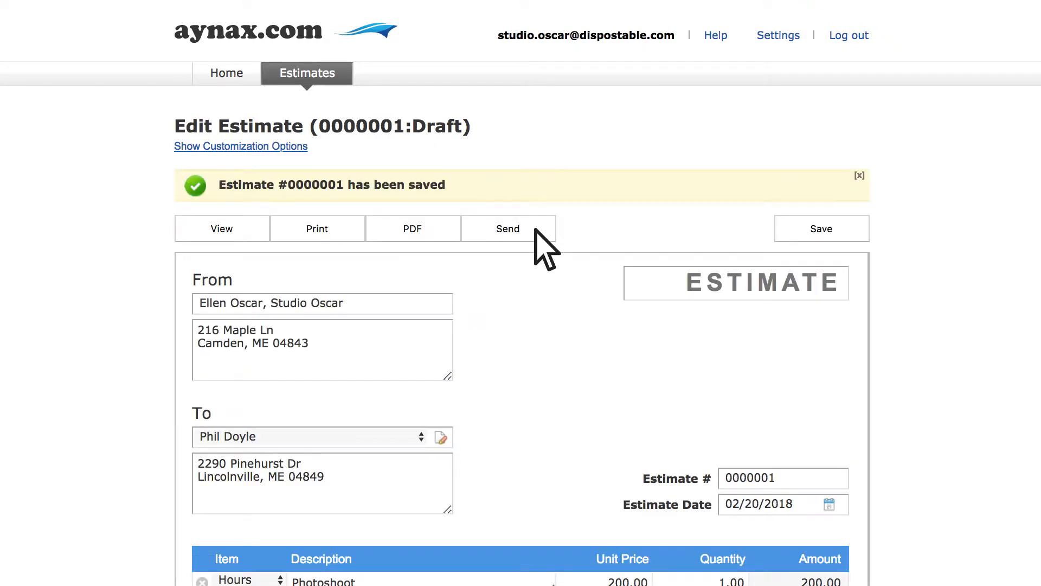
# Confirm the estimate save message and return to the Home dashboard.
pyautogui.click(508, 228)
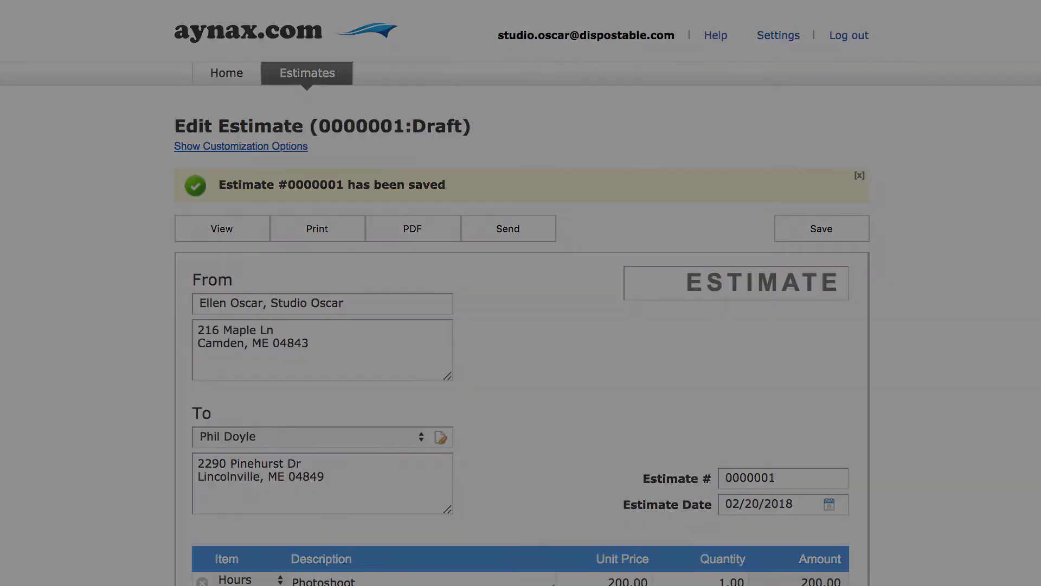
pyautogui.click(226, 73)
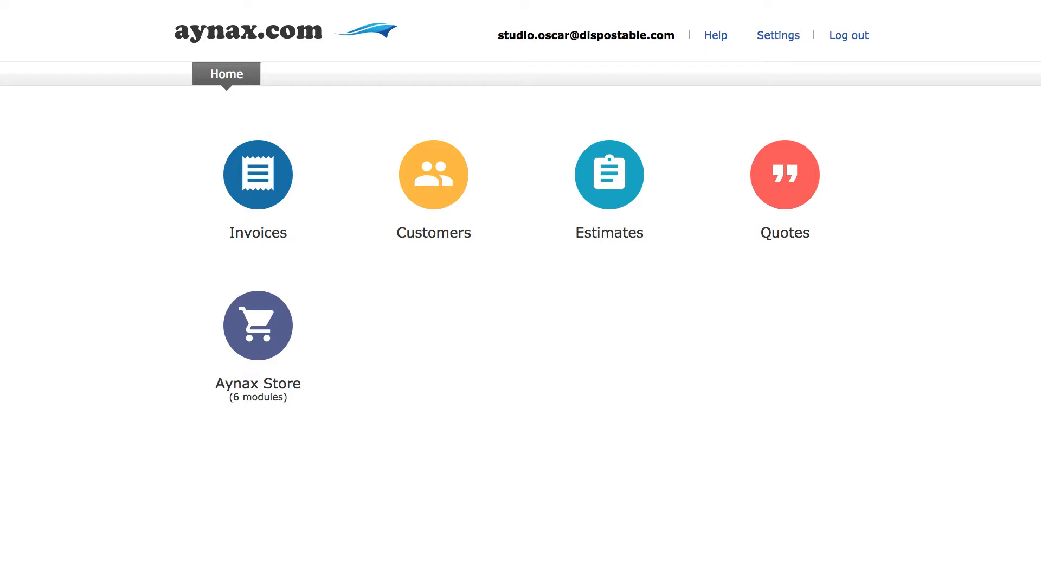
pyautogui.click(784, 174)
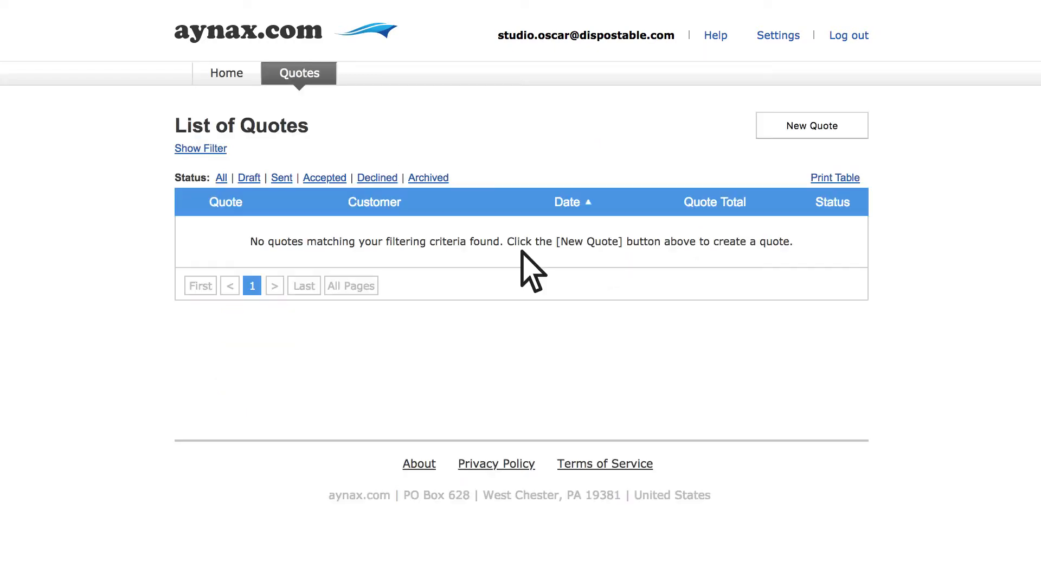
pyautogui.click(810, 125)
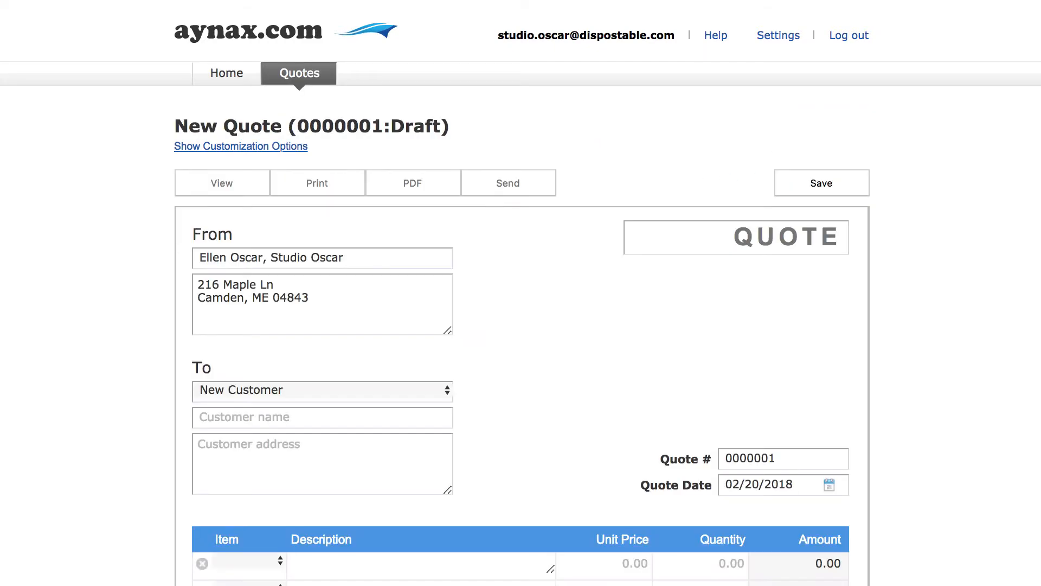
pyautogui.click(322, 390)
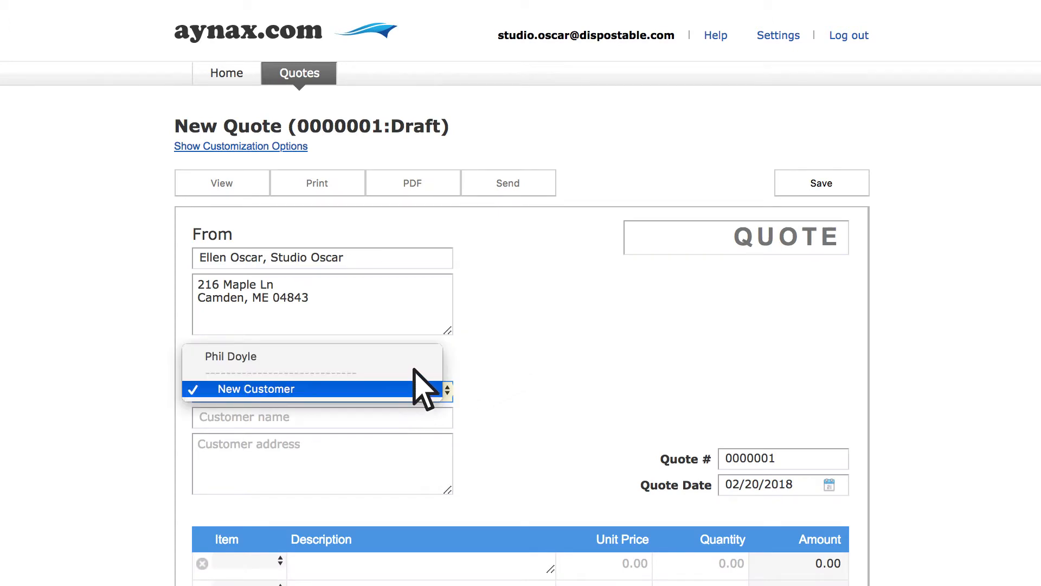
pyautogui.click(229, 356)
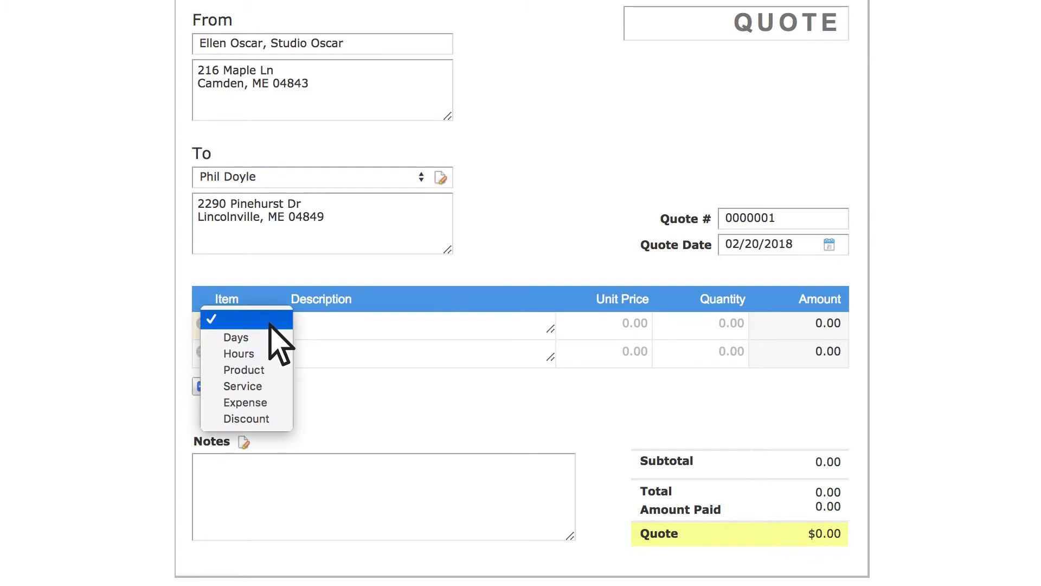
# Add a Product line 'Enlarged prints.' at 100.00, quantity 1.
pyautogui.click(243, 370)
pyautogui.write('Enlarged prints.')
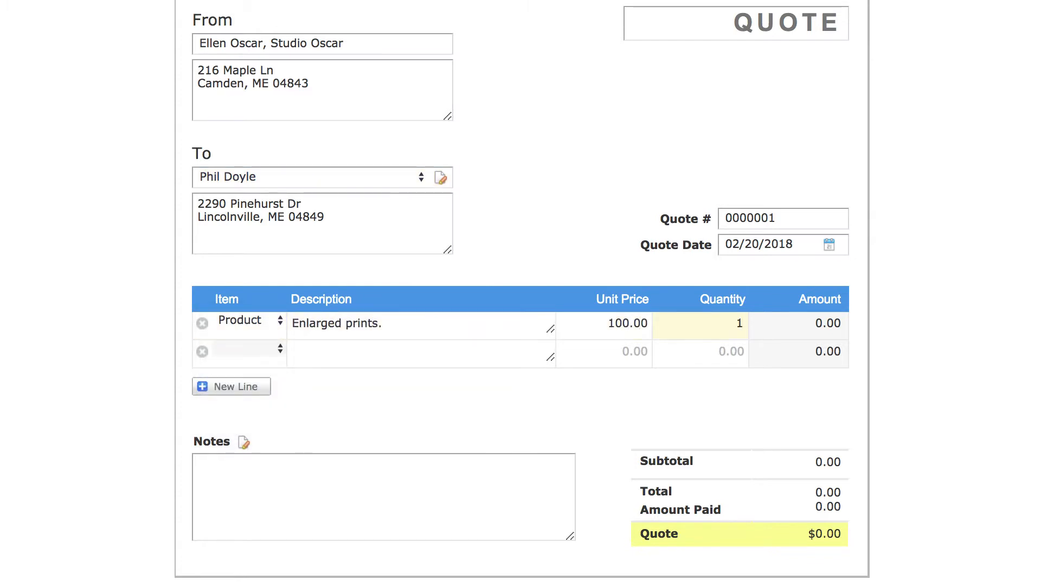
pyautogui.write('Pri')
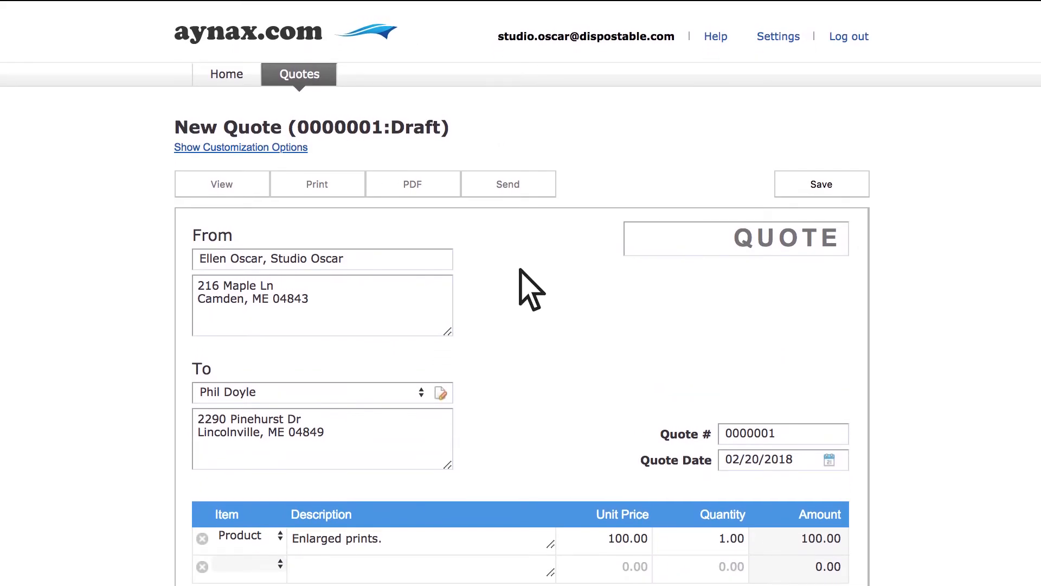
# Save quote #0000001 as a draft and go back to the Home dashboard.
pyautogui.click(821, 183)
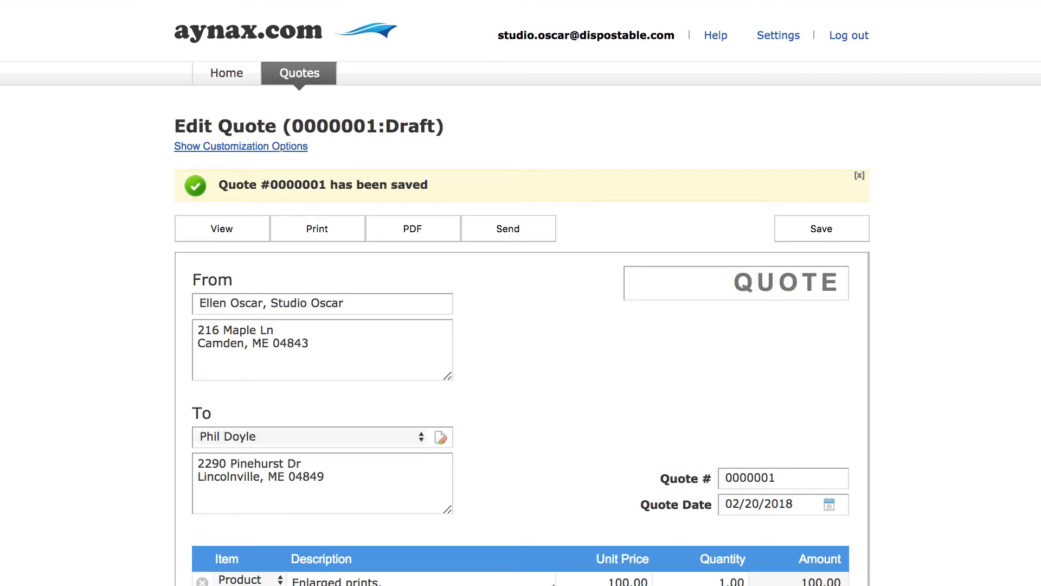
pyautogui.click(225, 73)
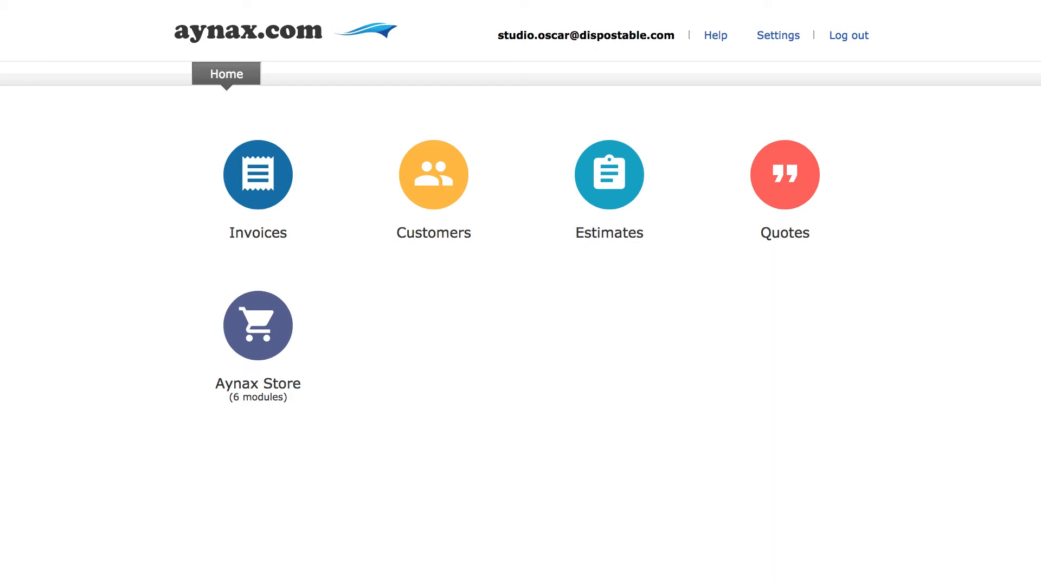